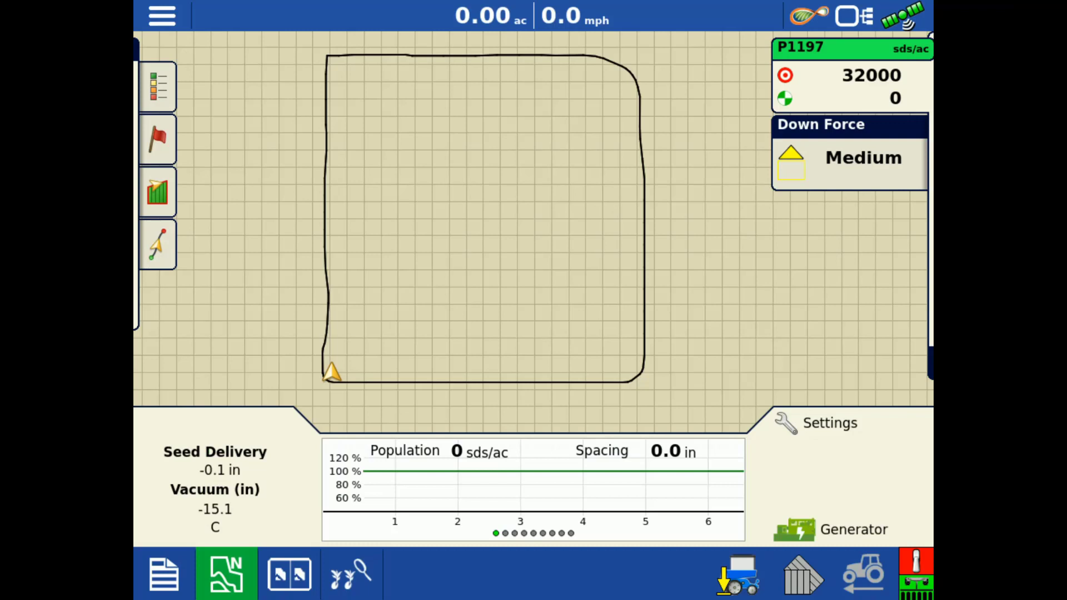
Reach the Planter Check screen via Settings and choose the Test Stand test.
left_click(821, 423)
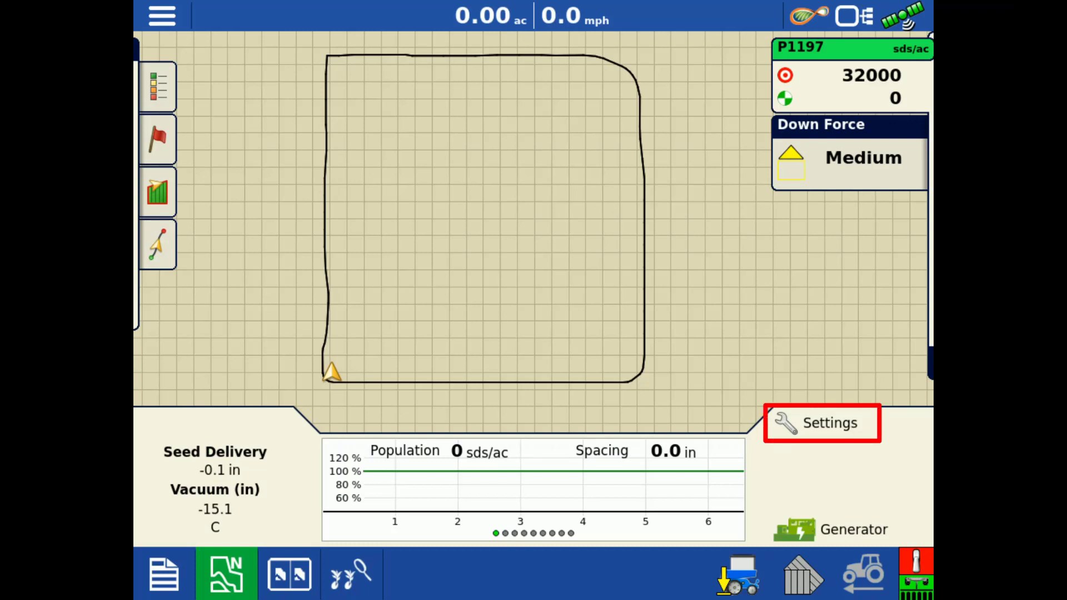
left_click(822, 423)
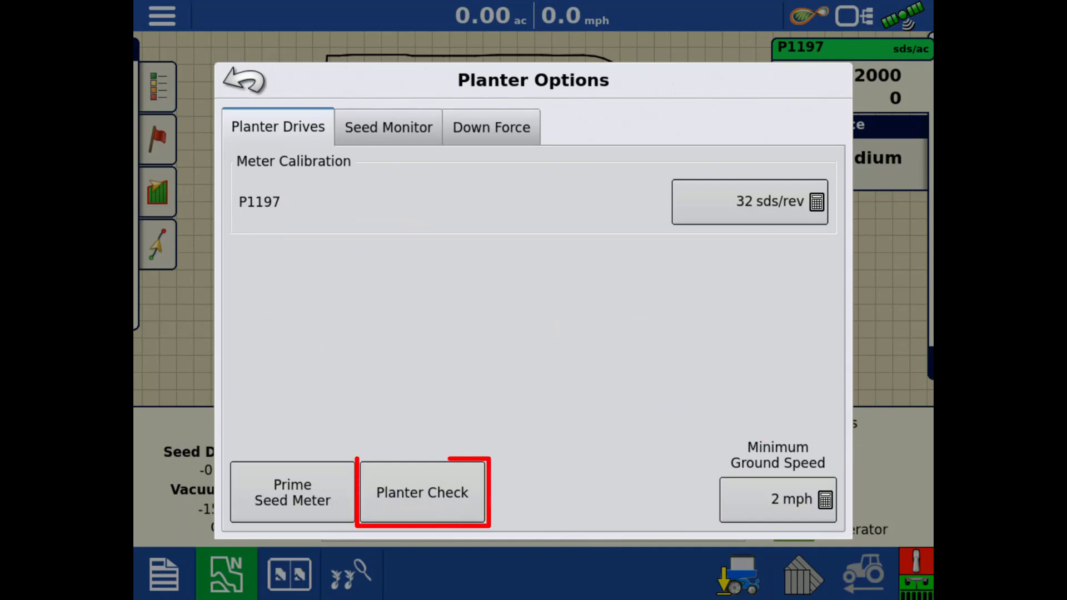
left_click(422, 491)
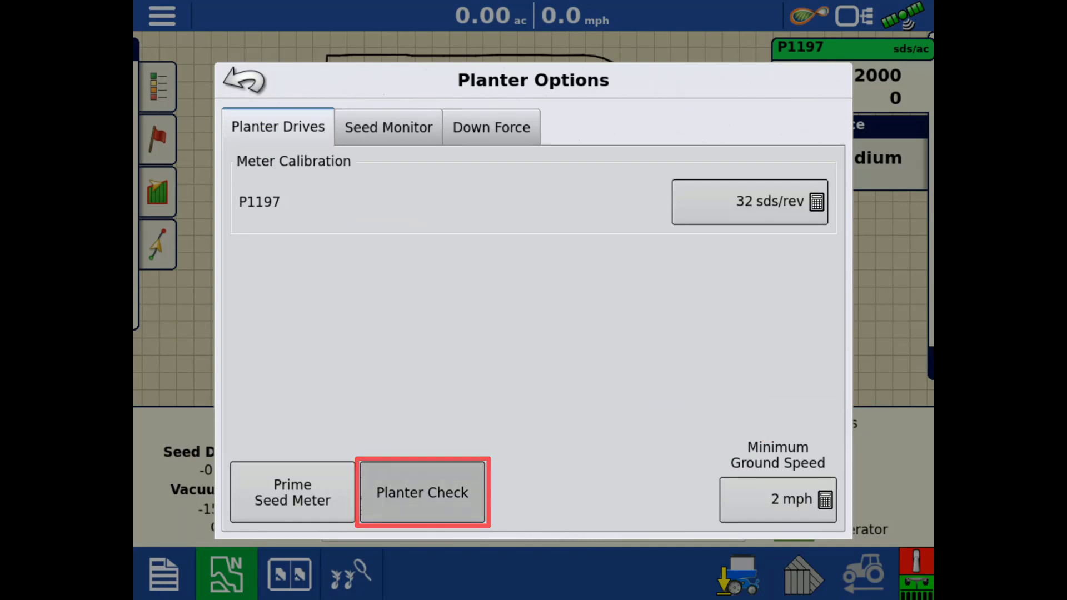
left_click(422, 492)
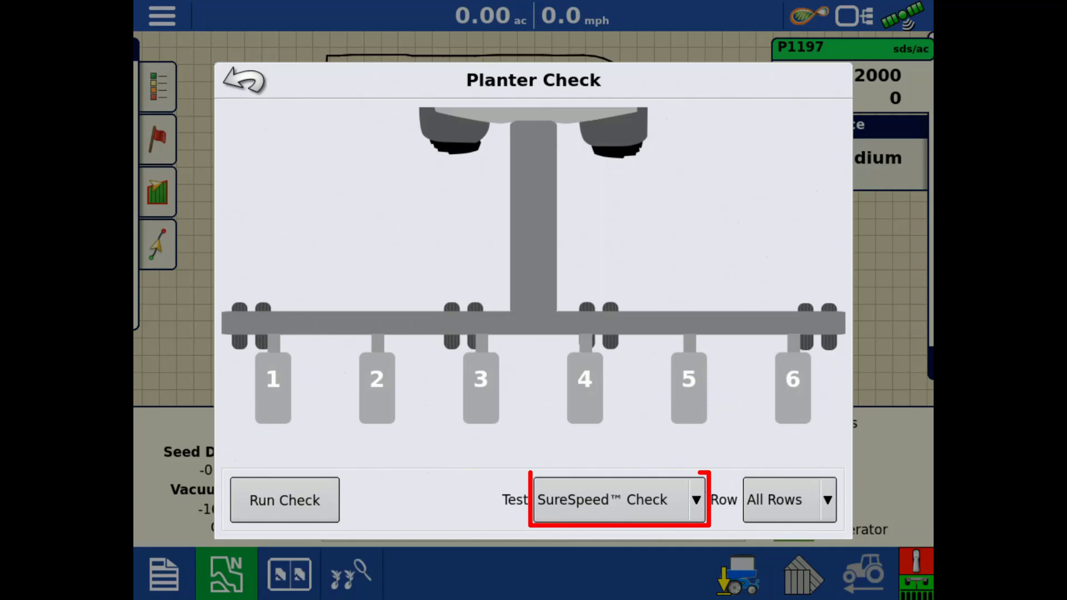
left_click(696, 500)
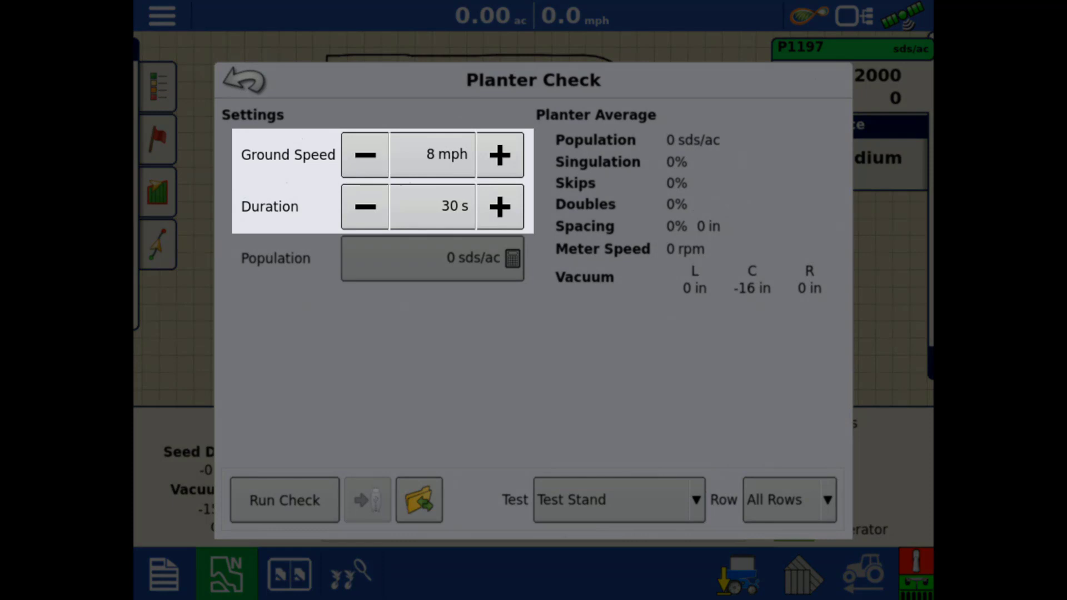
Set Duration to 60 s and Population to 32000 sds/ac on the keypad.
left_click(501, 207)
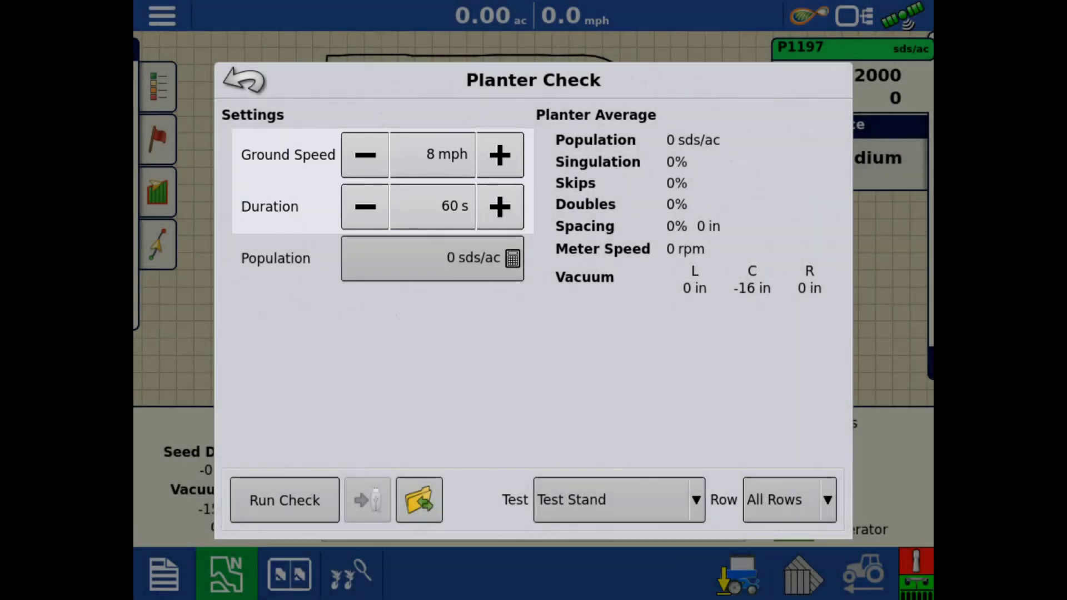
left_click(433, 258)
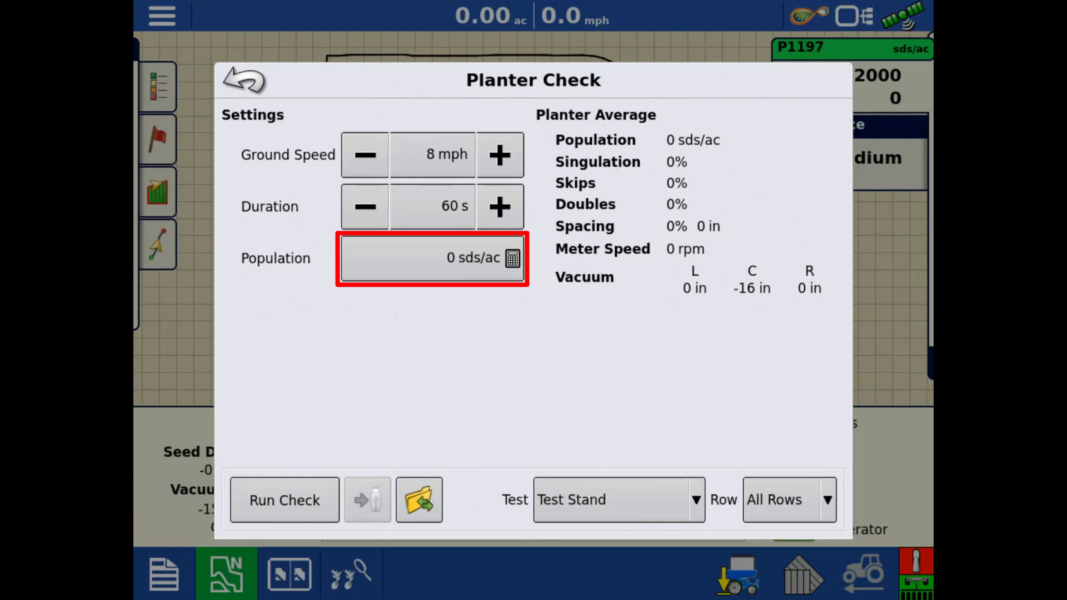
left_click(432, 258)
type("32000")
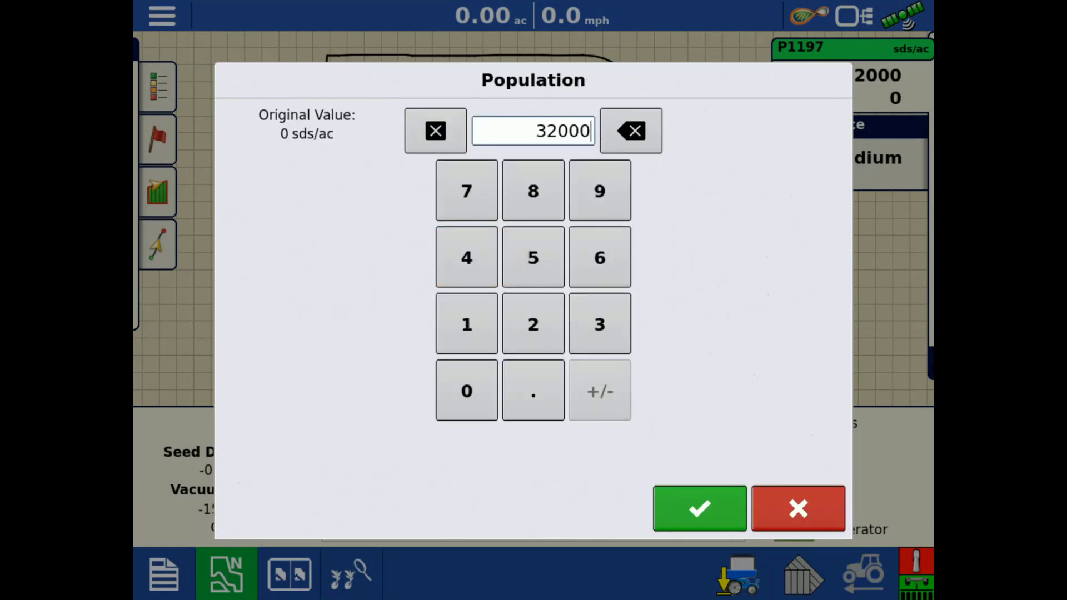
left_click(700, 509)
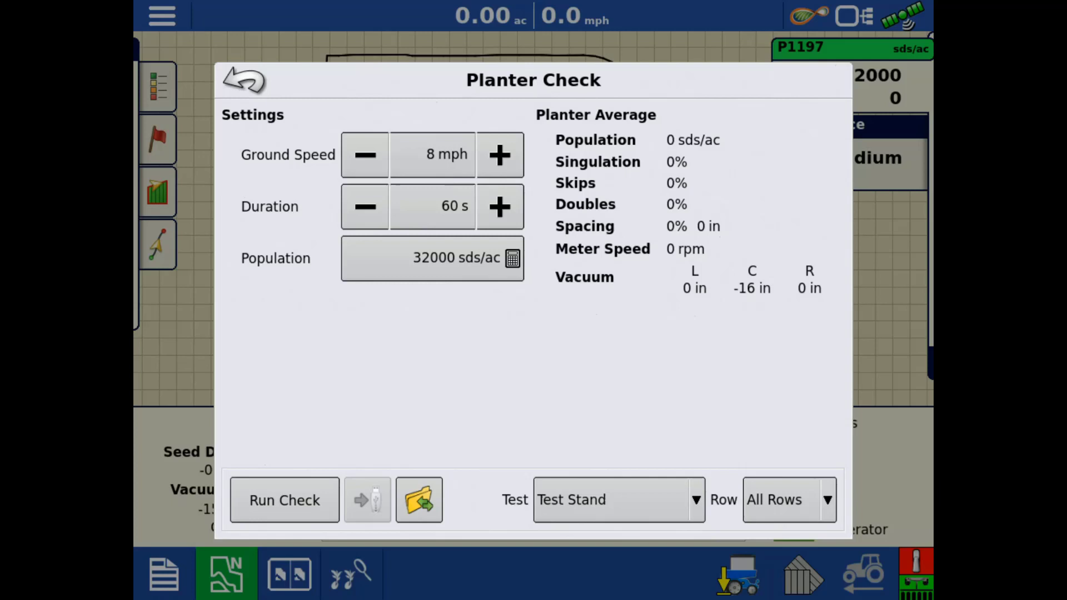
left_click(284, 500)
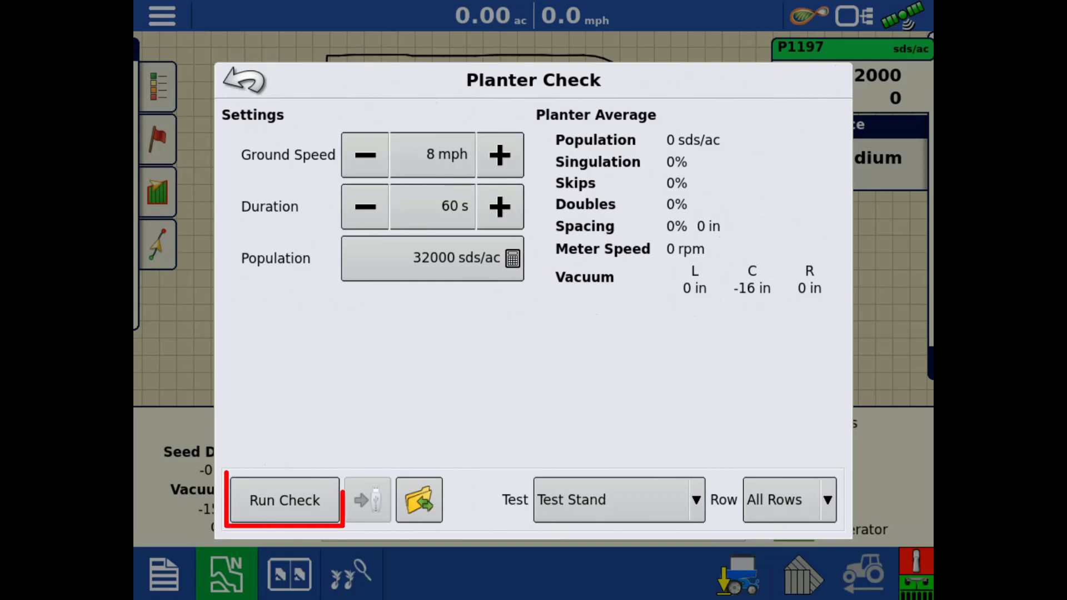
Run the check and let the Test Stand Report PDF with six rows' results appear.
left_click(283, 500)
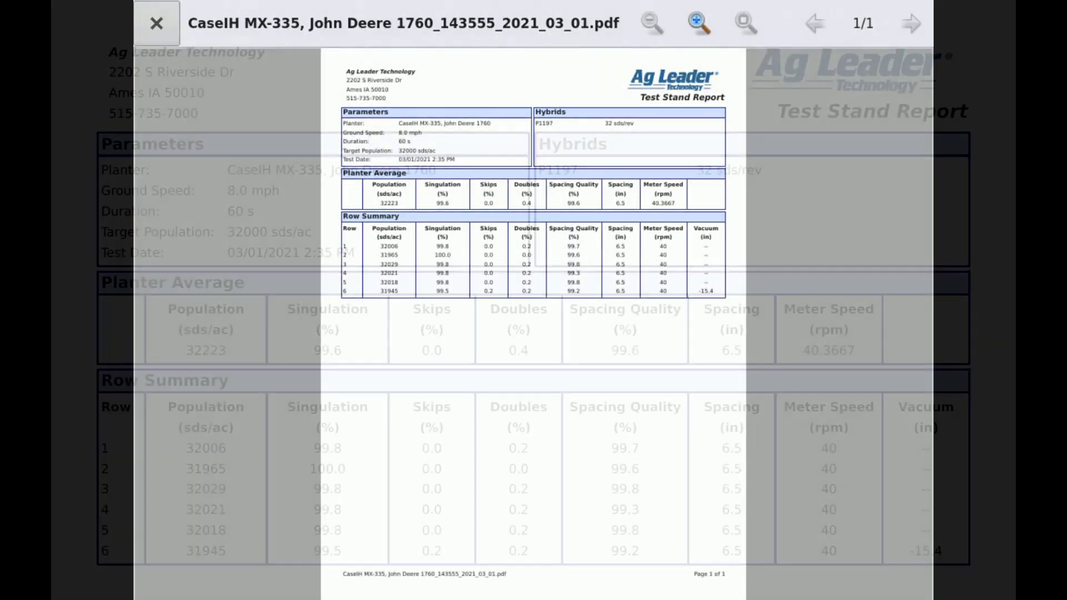
left_click(157, 22)
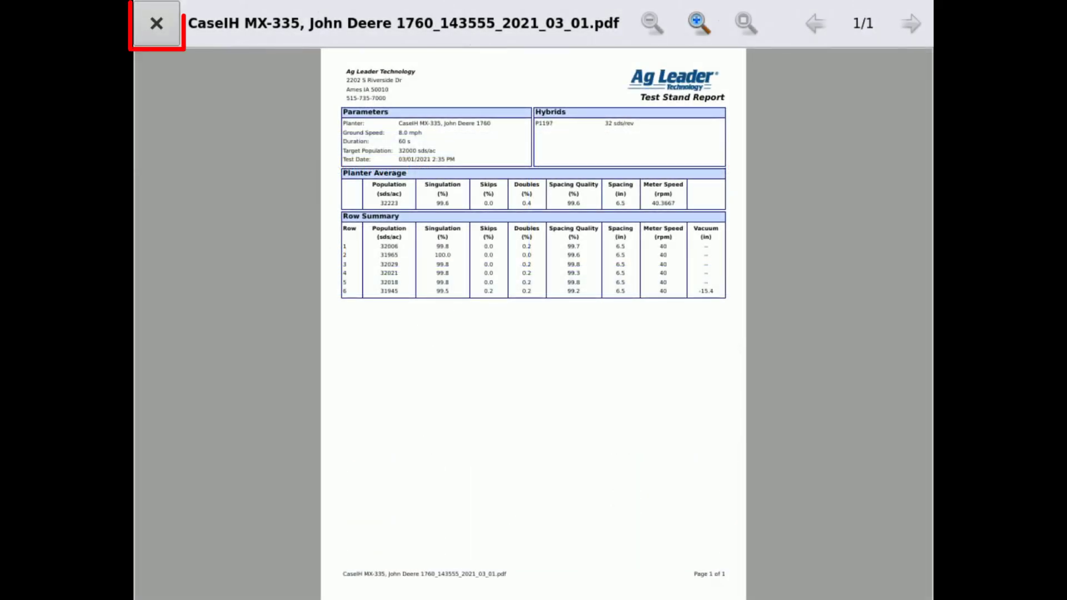
Close the PDF viewer to show planter averages and per-row results on Planter Check.
left_click(157, 24)
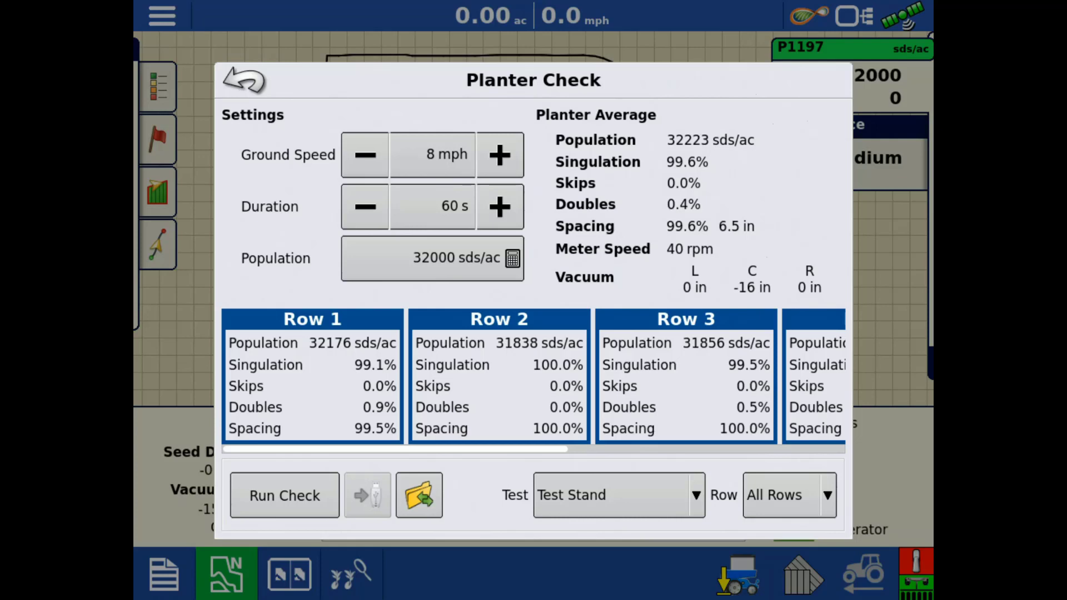
left_click(367, 496)
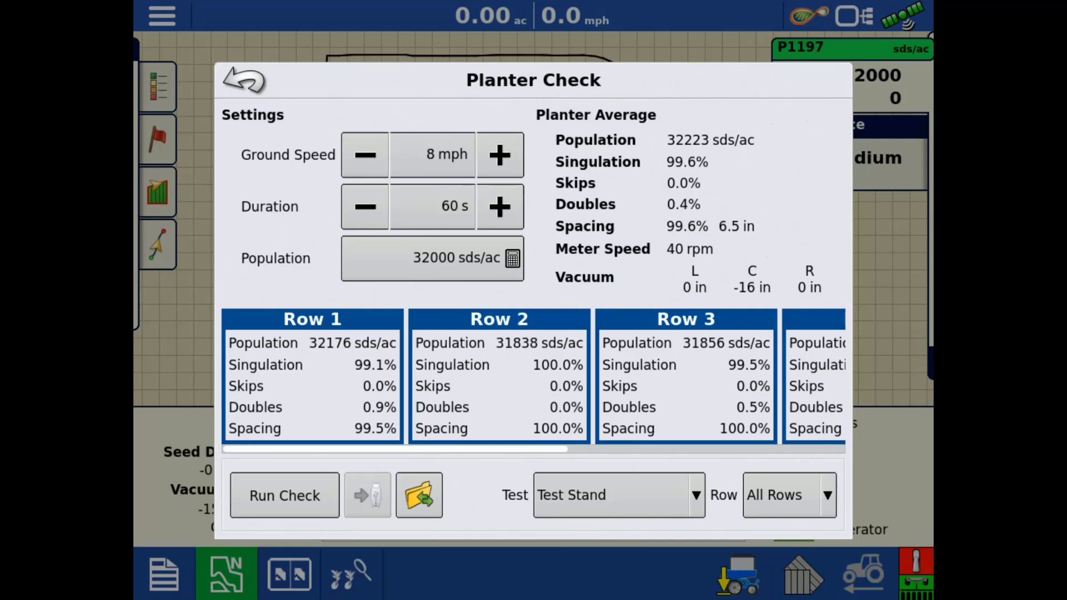
left_click(419, 496)
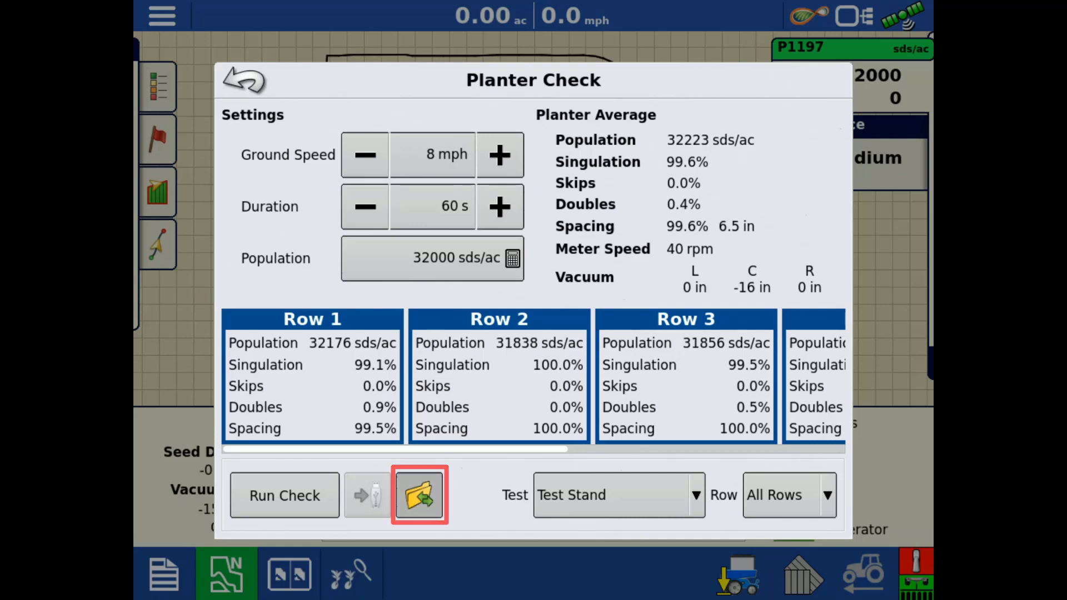
left_click(420, 495)
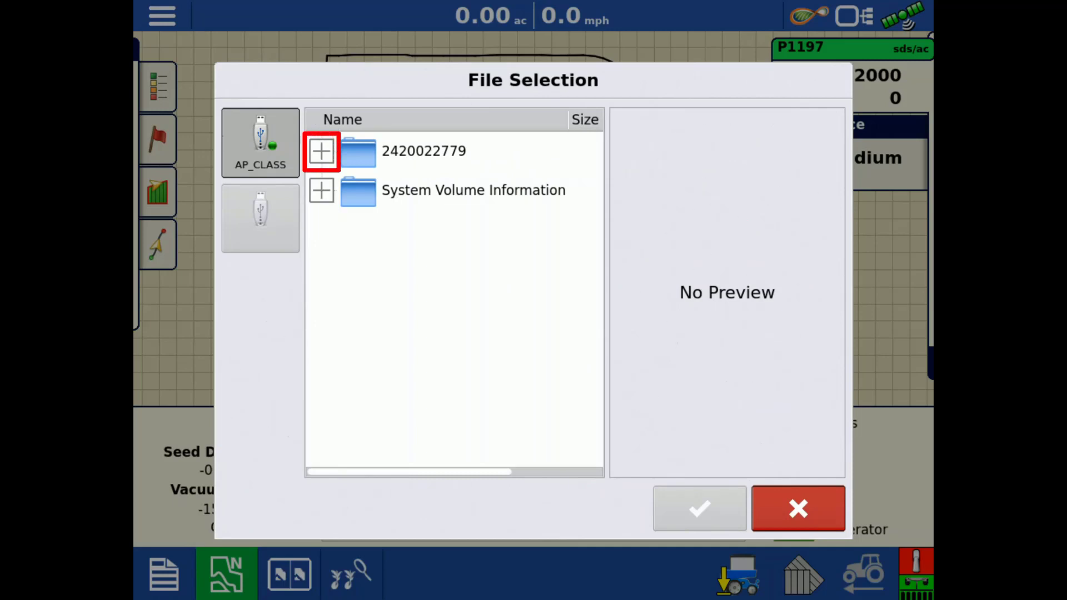
left_click(321, 151)
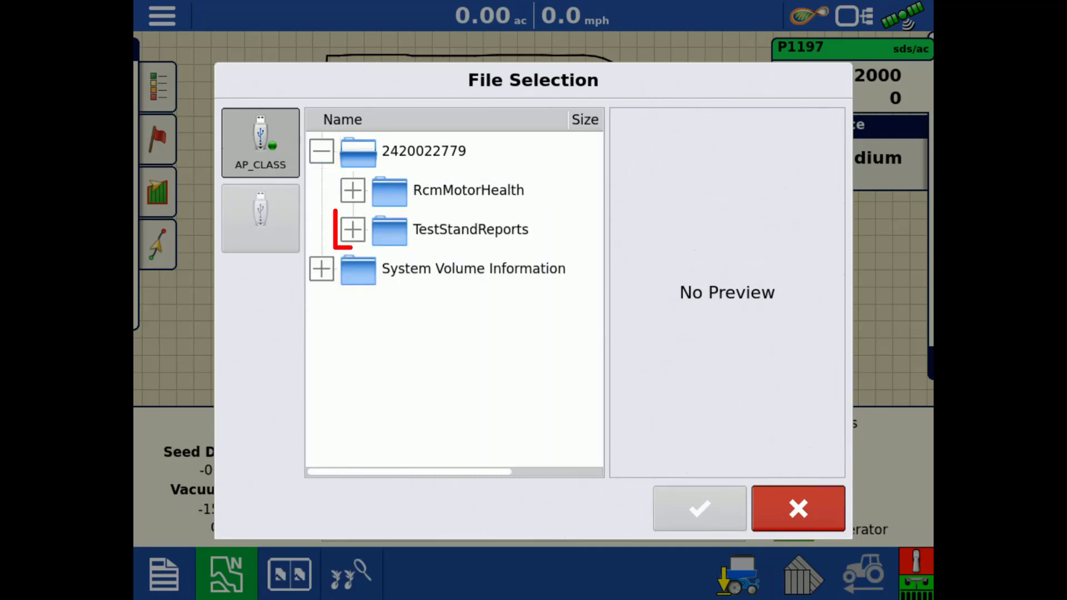
left_click(353, 229)
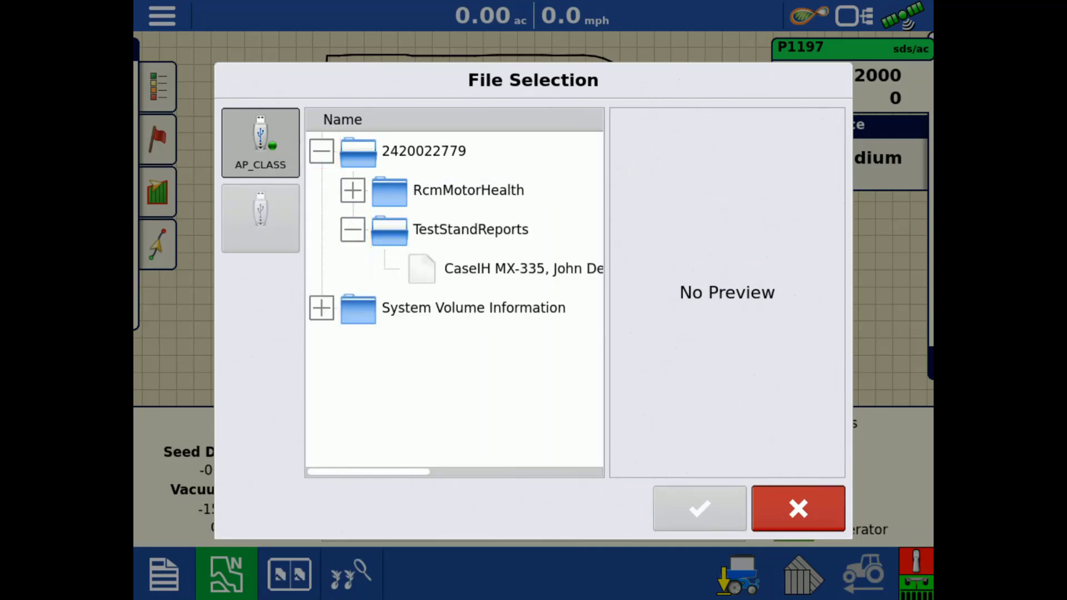
left_click(511, 268)
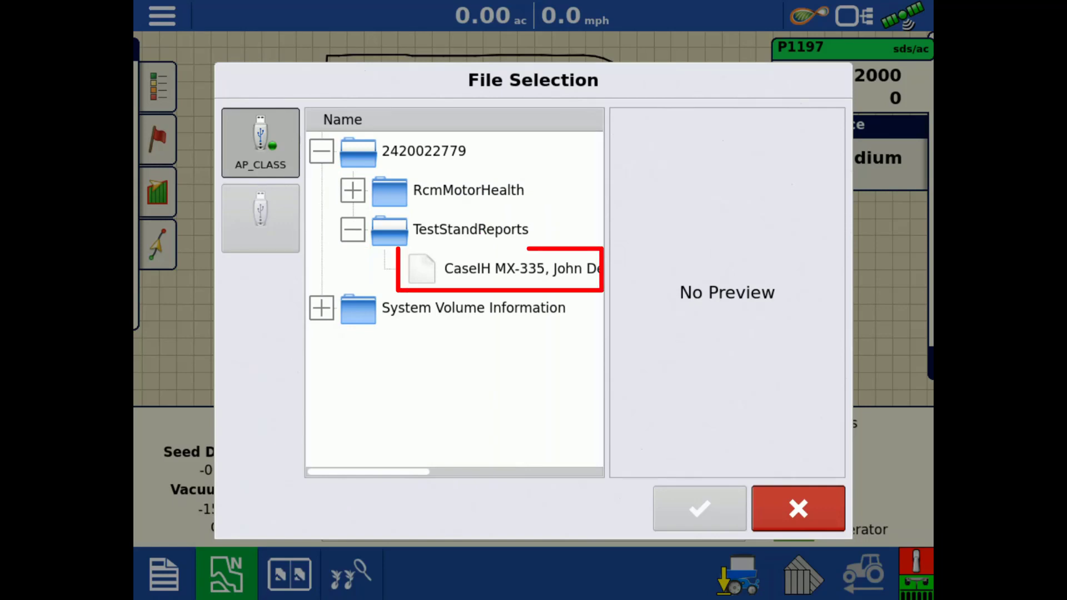
left_click(517, 267)
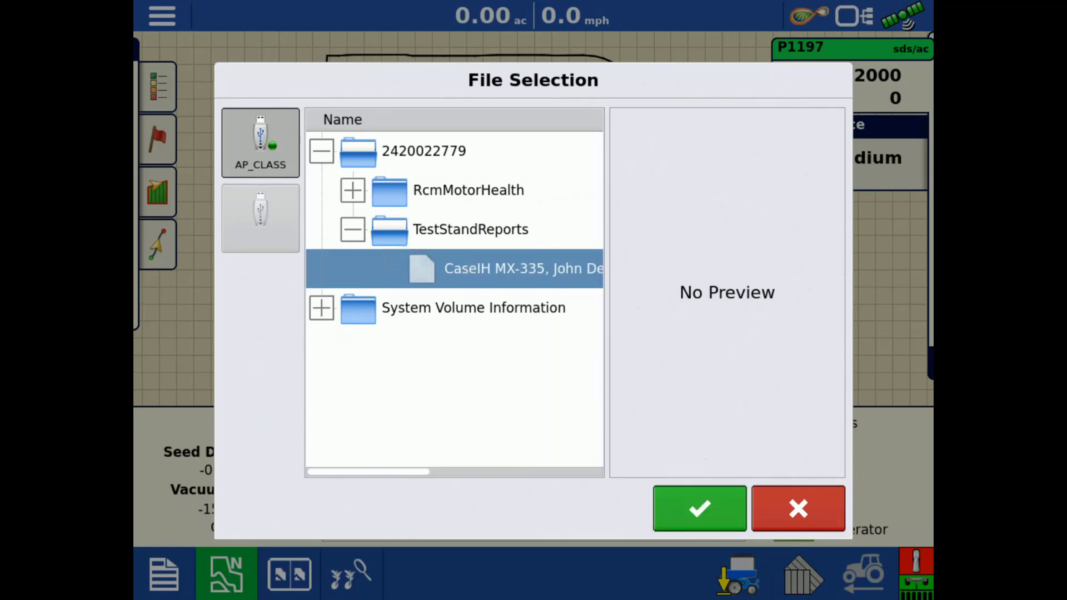
left_click(700, 509)
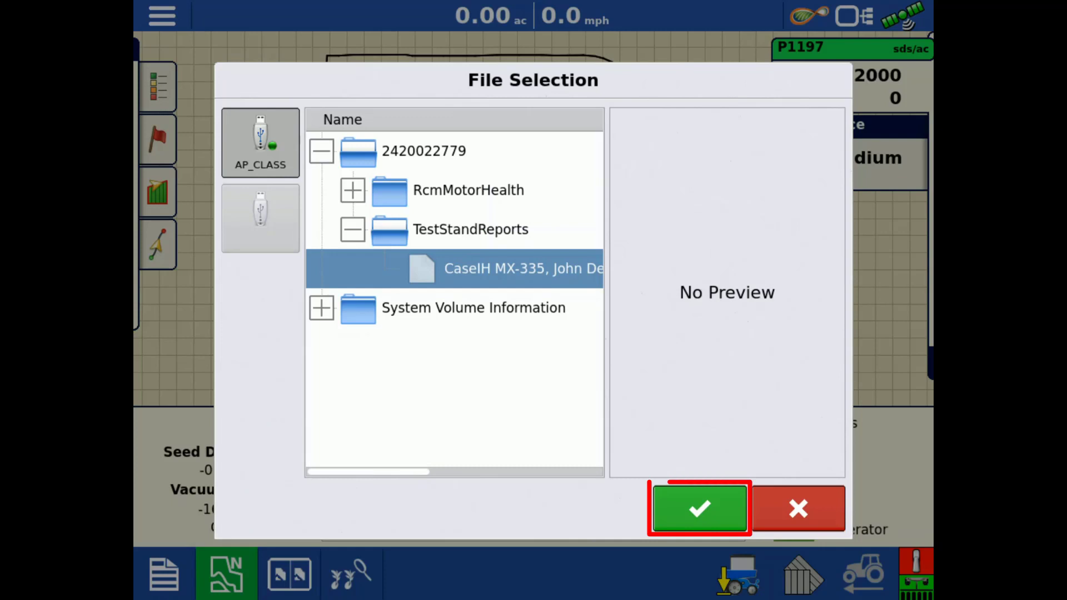
left_click(700, 509)
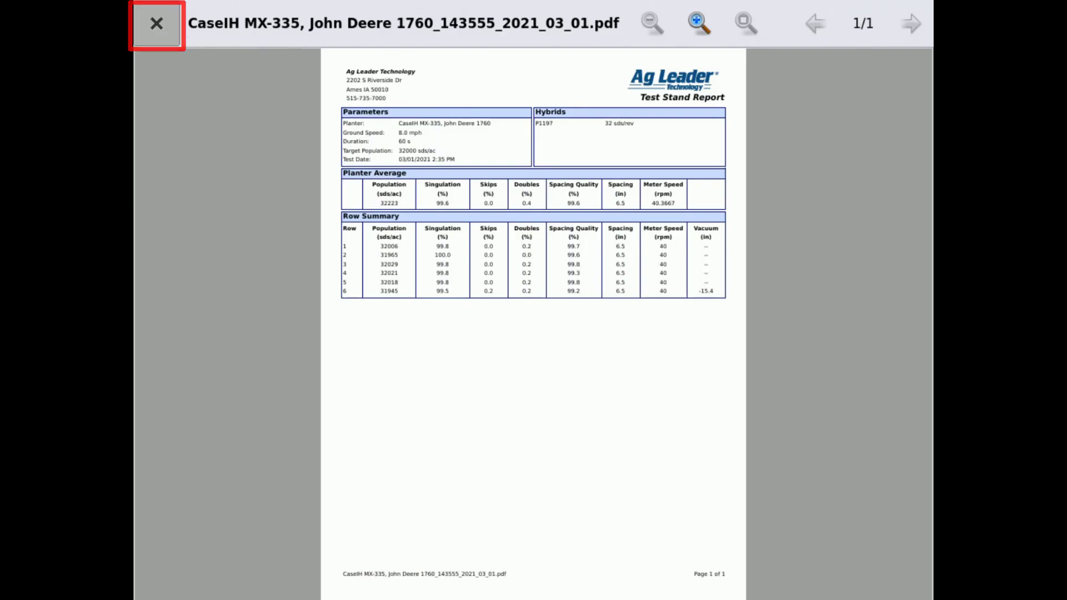
Close the report and back out through Planter Check and Planter Options to the run map.
left_click(158, 24)
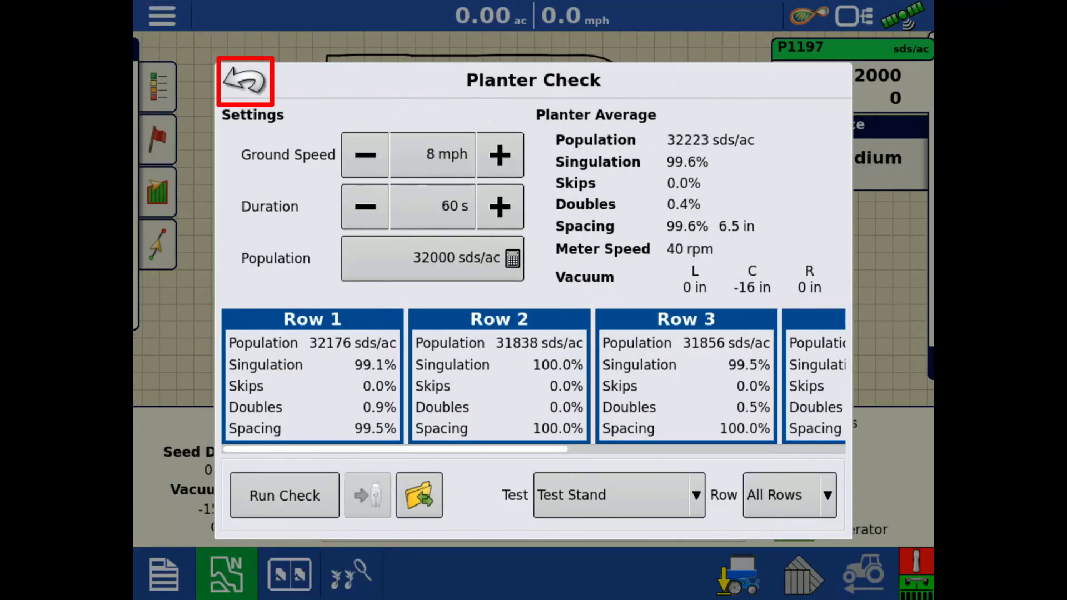
left_click(243, 80)
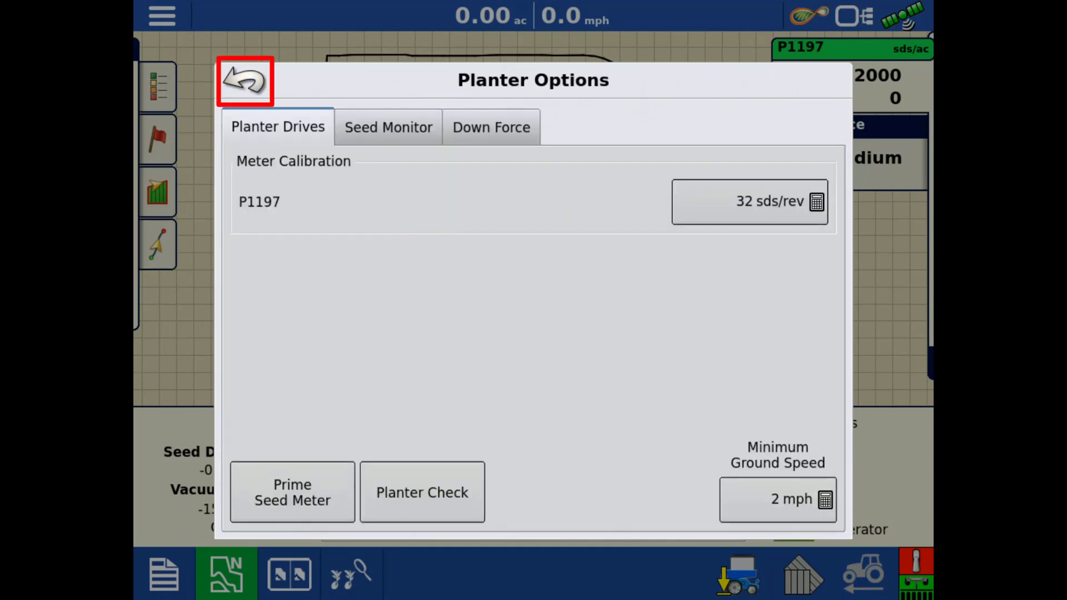
left_click(244, 81)
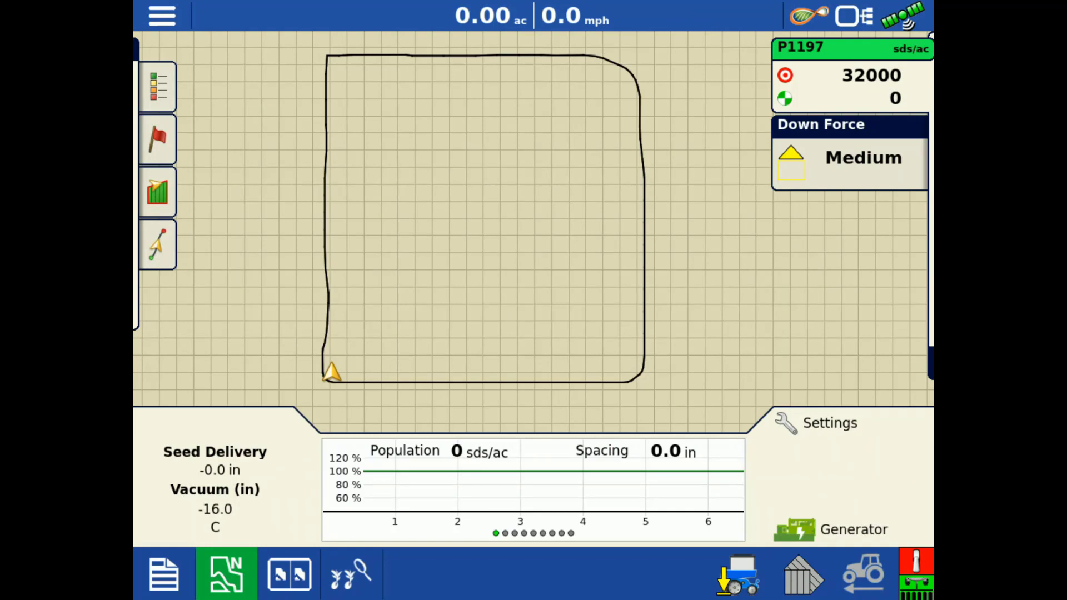